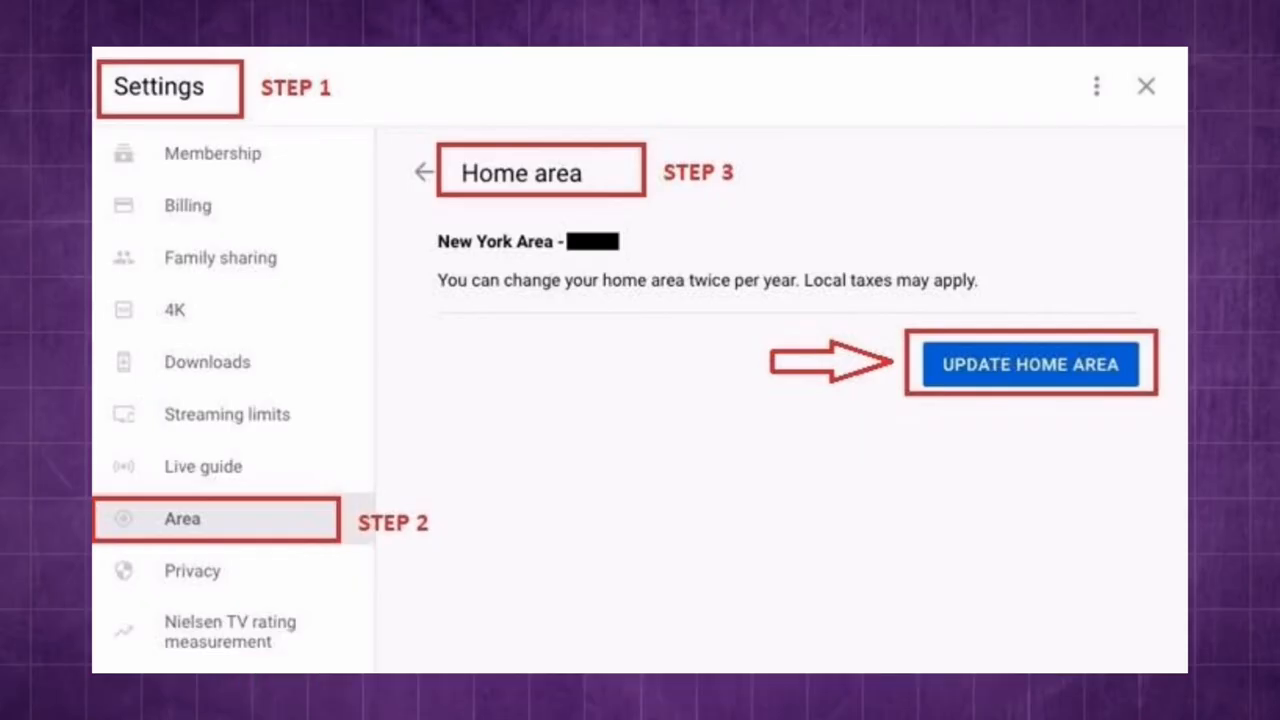
Start updating the home area and current playback location so the Verify your home area prompt appears
left_click(1028, 364)
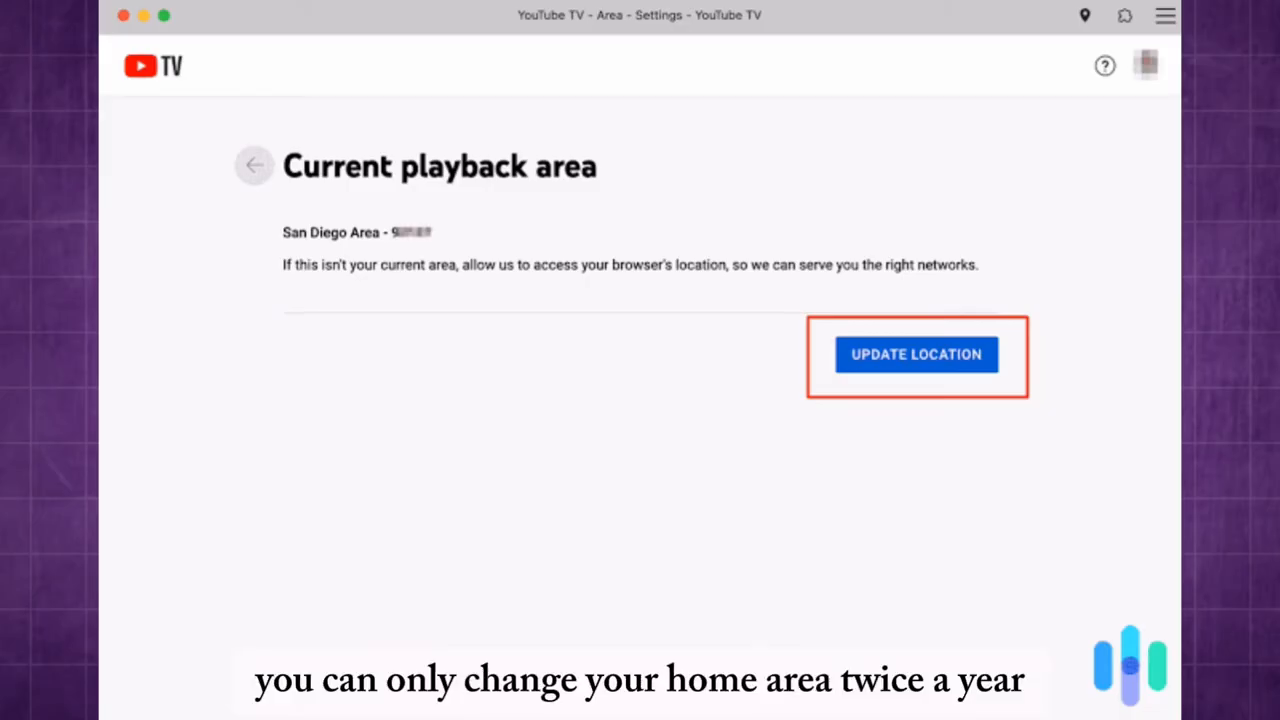
left_click(916, 354)
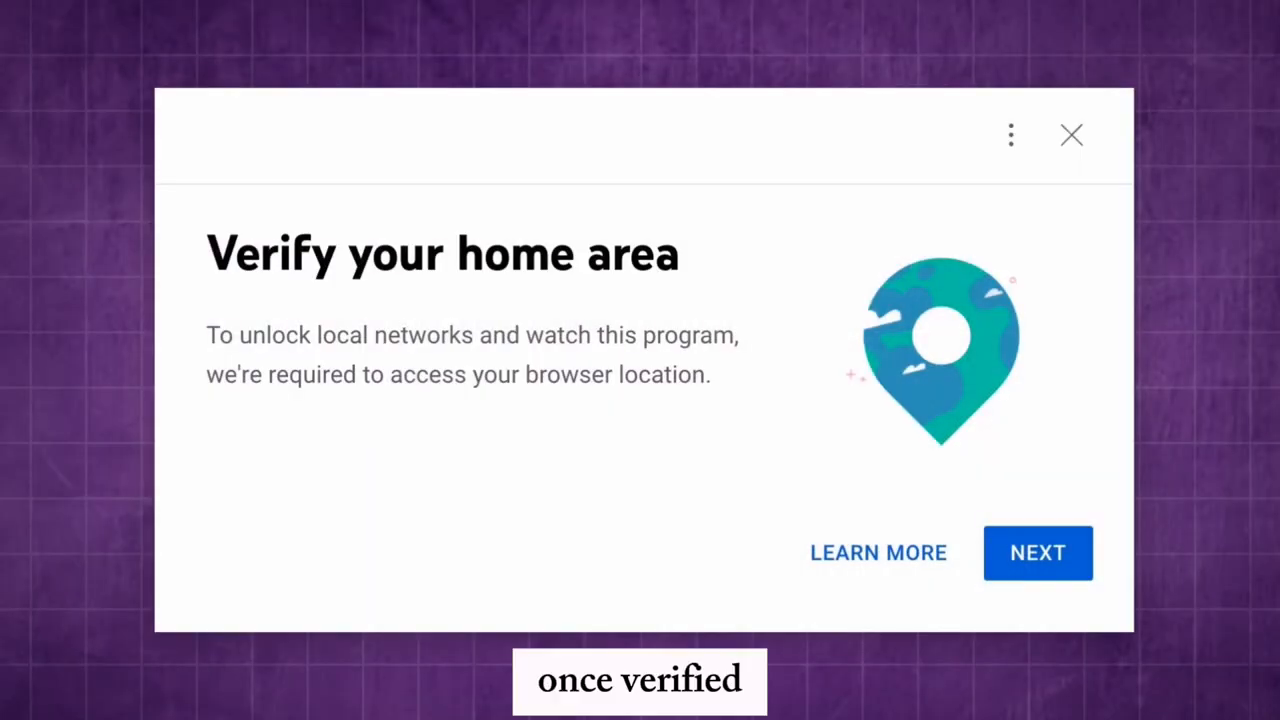